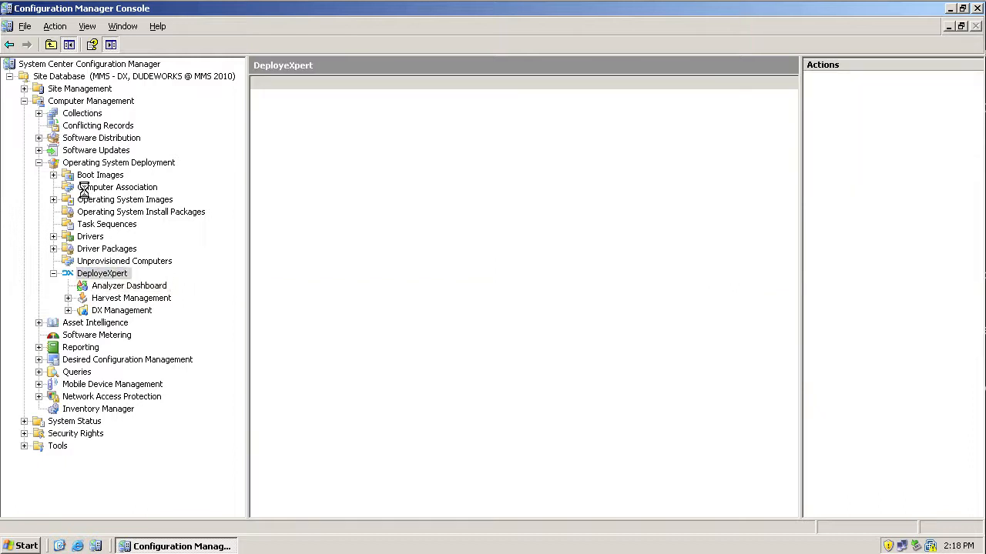
# - Show the Analyzer Dashboard with its hardware models and candidate computers
pyautogui.click(101, 273)
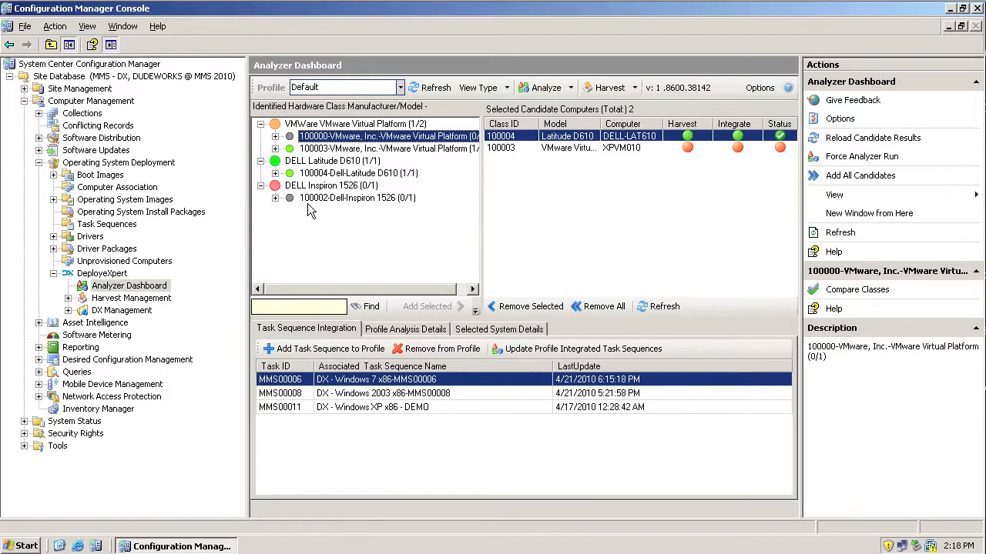
# - Show the Harvest Management page and expand the Harvest Management and DX Management tree nodes
pyautogui.click(131, 298)
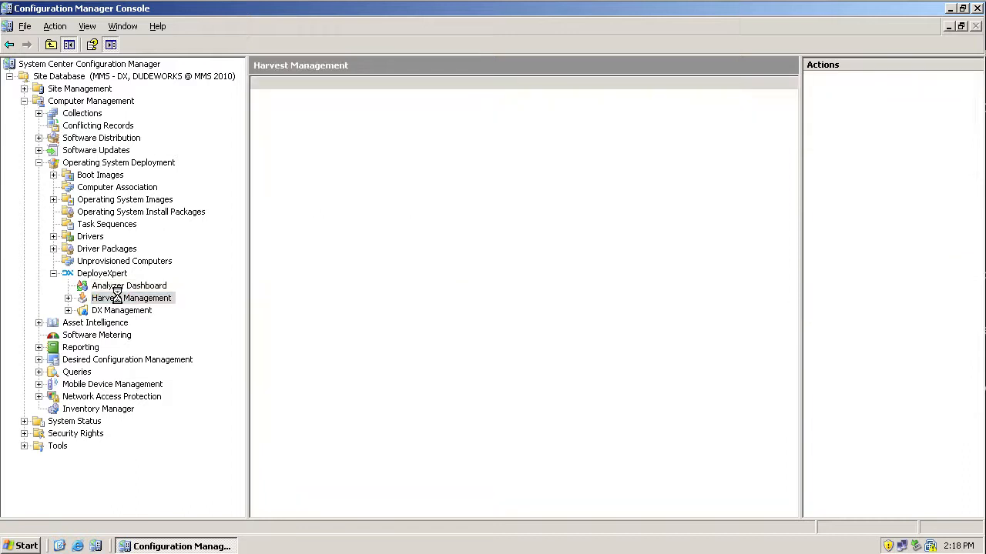
pyautogui.click(131, 298)
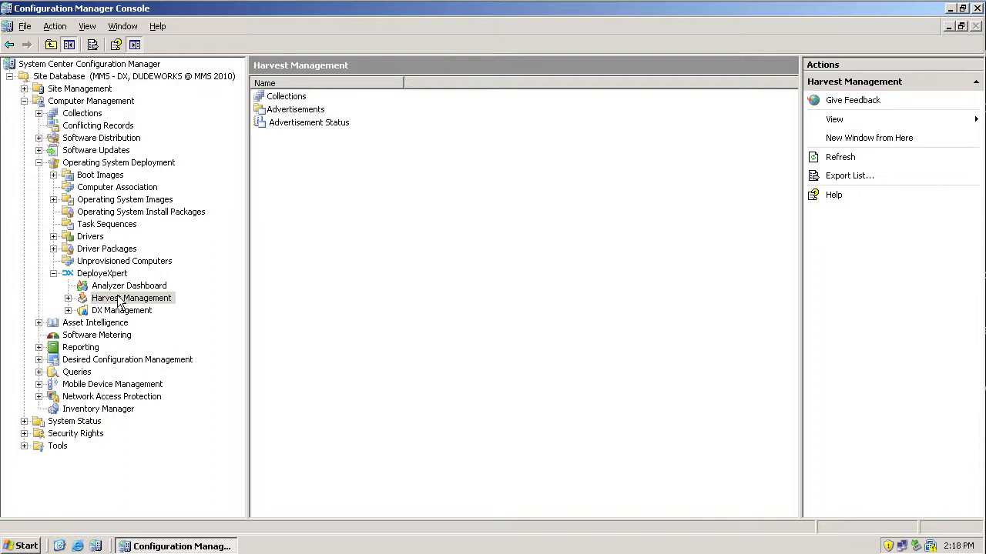
pyautogui.click(68, 298)
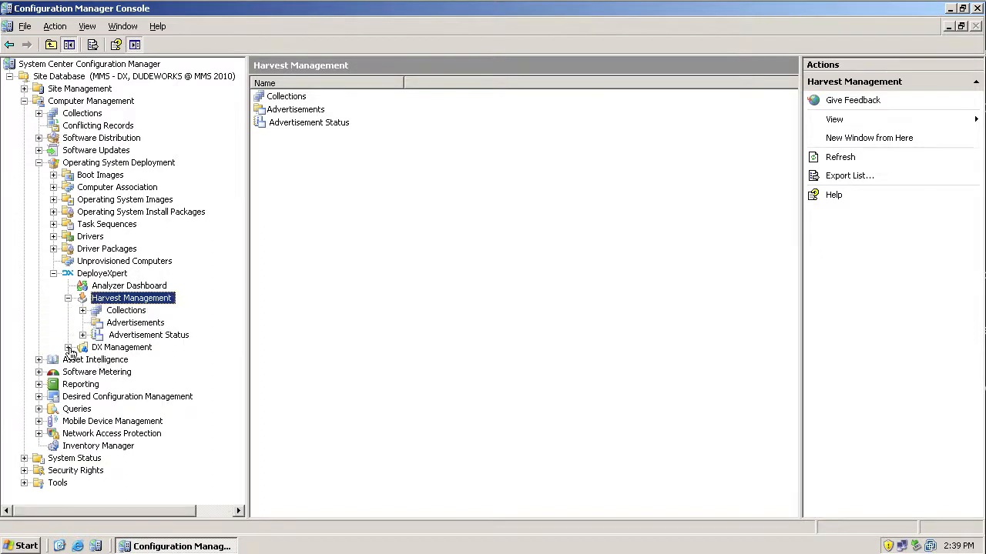
pyautogui.click(68, 347)
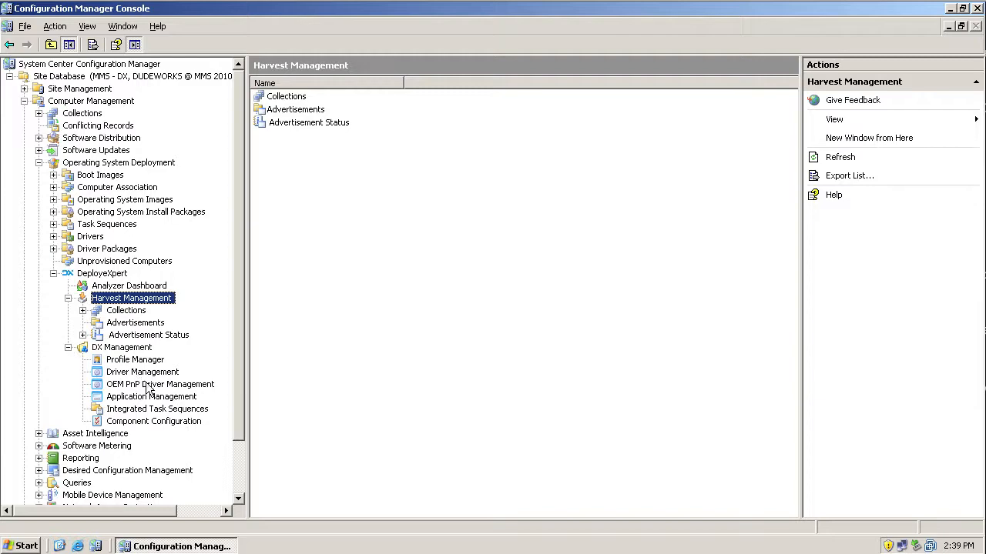
# - View OEM PnP Driver Management, then the Application Management hardware-class list
pyautogui.click(160, 385)
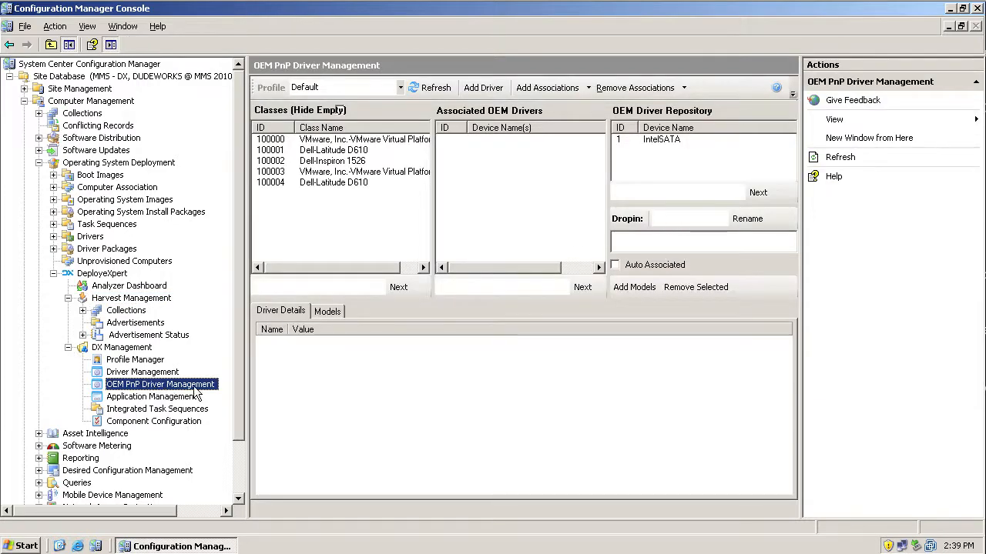
pyautogui.click(151, 396)
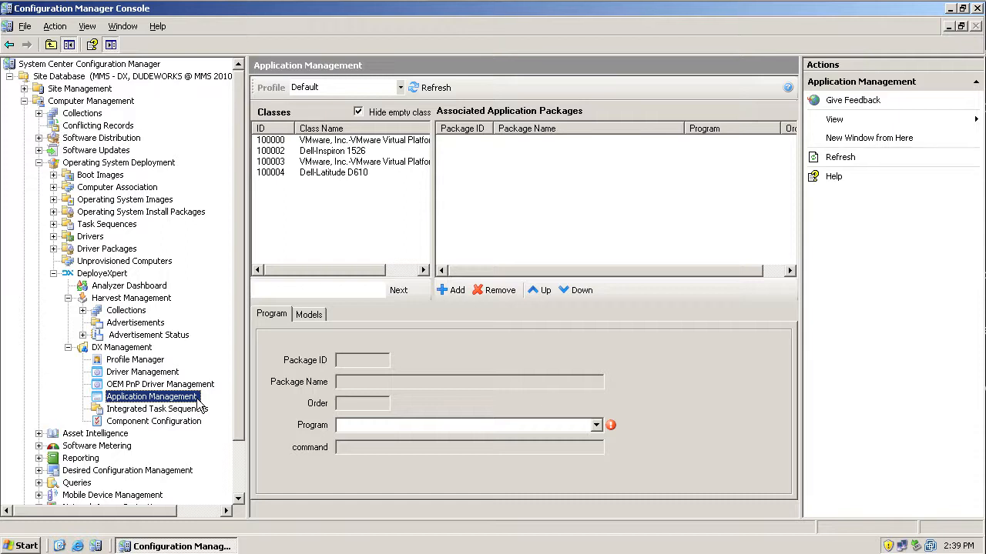
pyautogui.moveTo(125, 335)
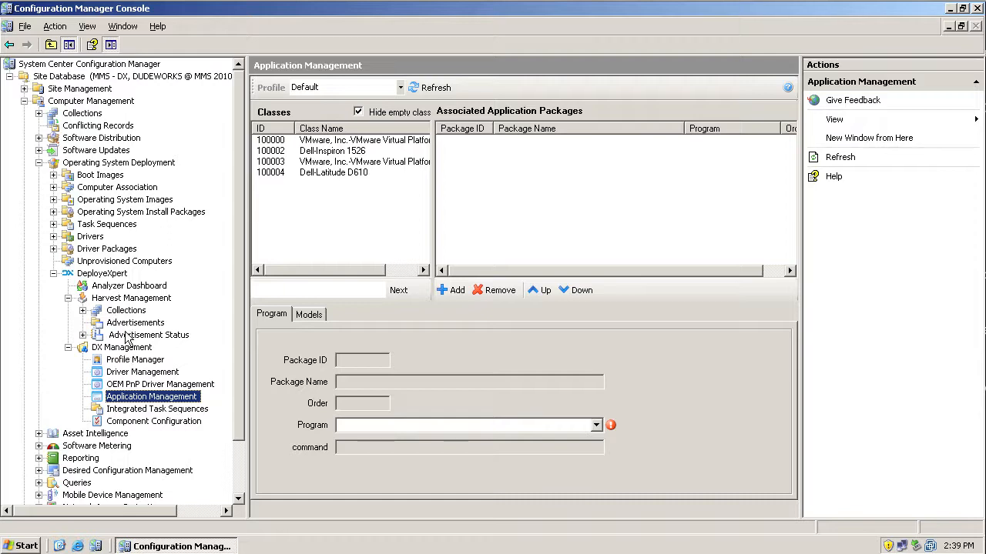
# - Back on the Analyzer Dashboard, expand VMware Virtual Platform, its 100000 subclass and the DX computer
pyautogui.click(128, 285)
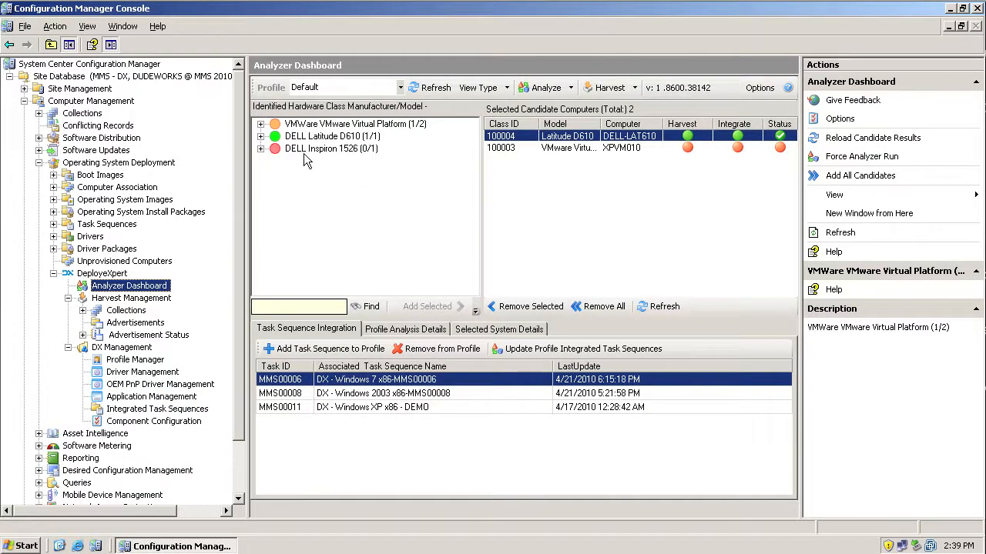
pyautogui.click(261, 124)
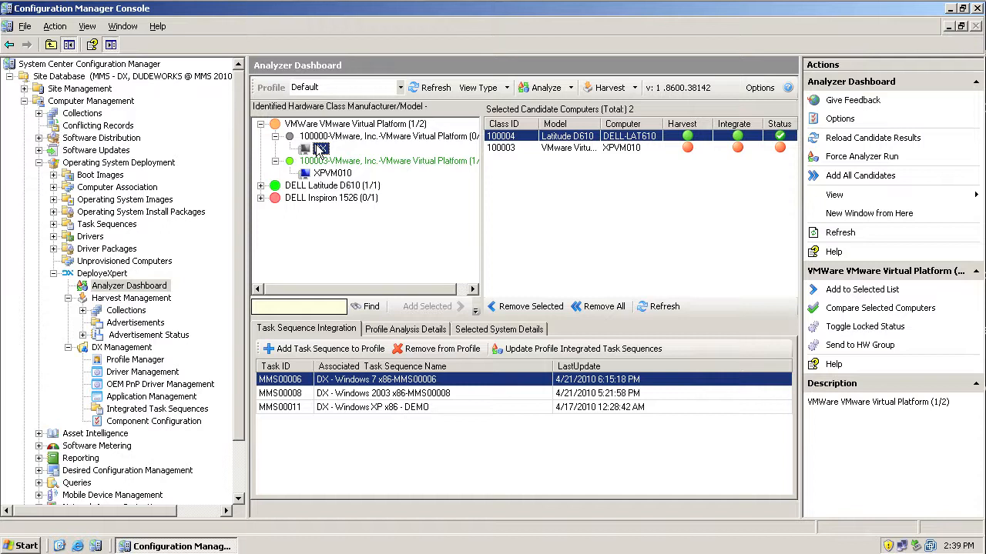
pyautogui.click(389, 135)
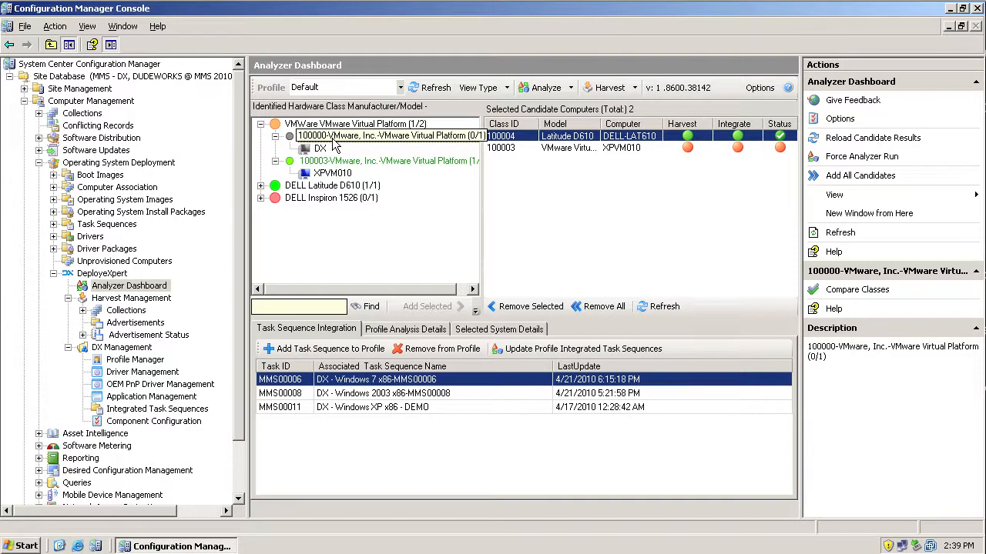
pyautogui.click(389, 135)
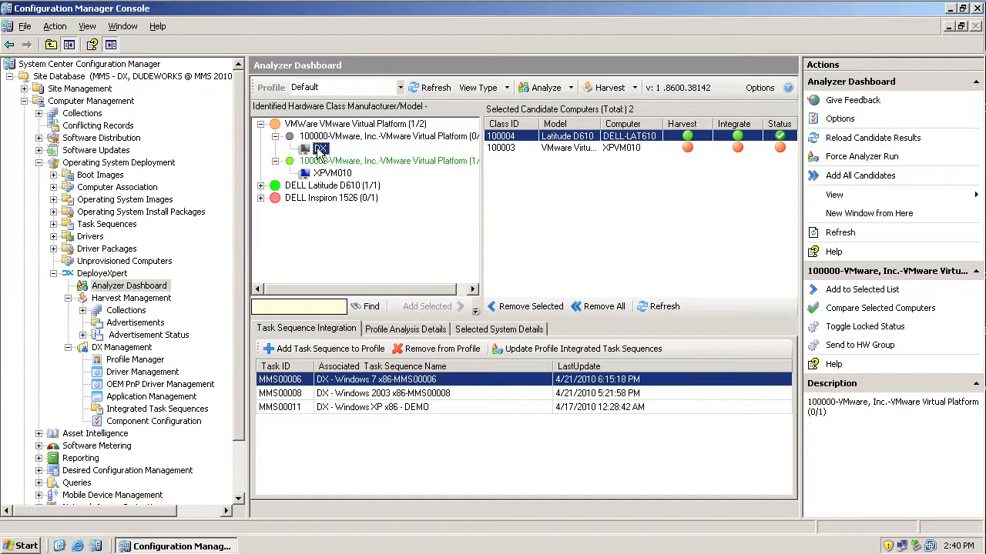
# - Select the 100000 VMware subclass, the DX computer and the XPVM010 computer in the dashboard tree
pyautogui.click(389, 135)
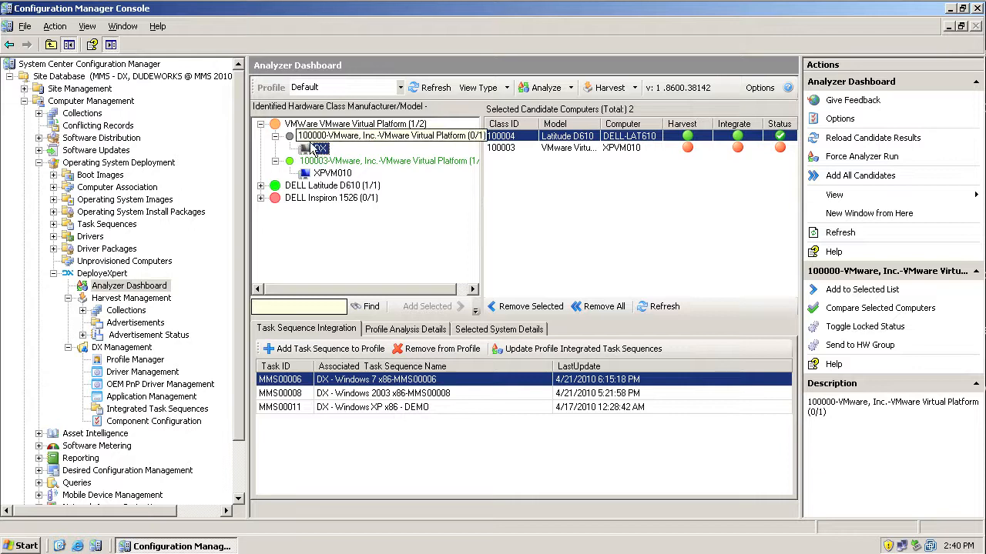
pyautogui.click(389, 136)
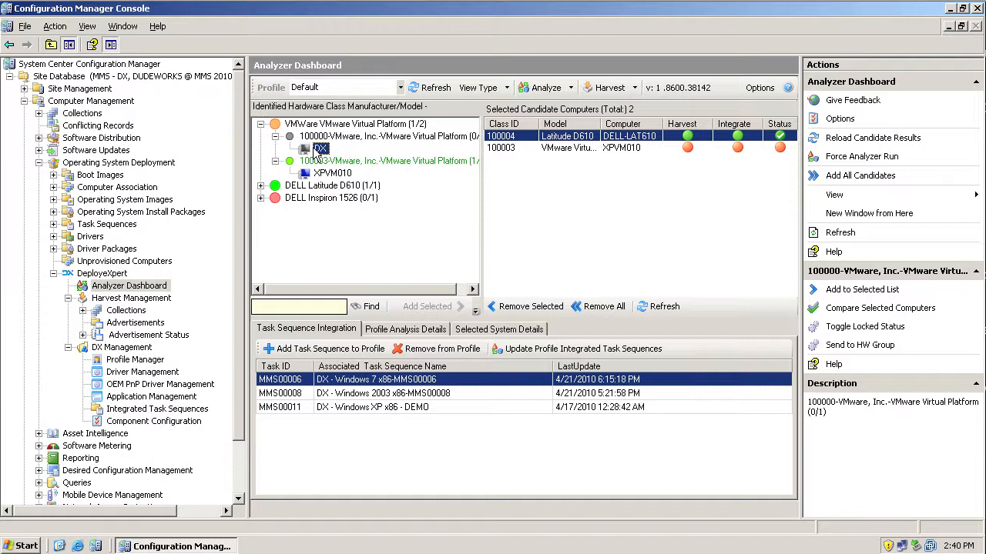
pyautogui.click(332, 173)
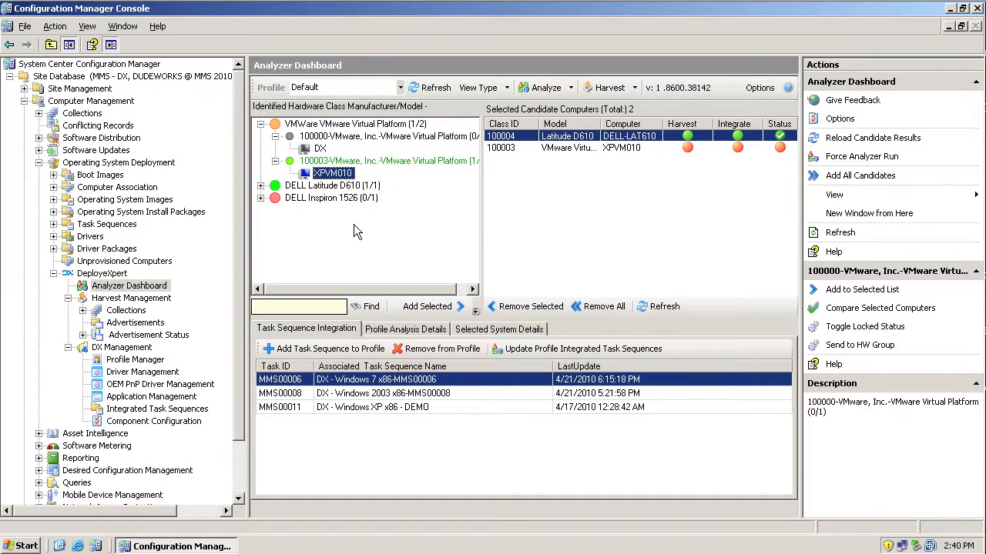
pyautogui.moveTo(319, 244)
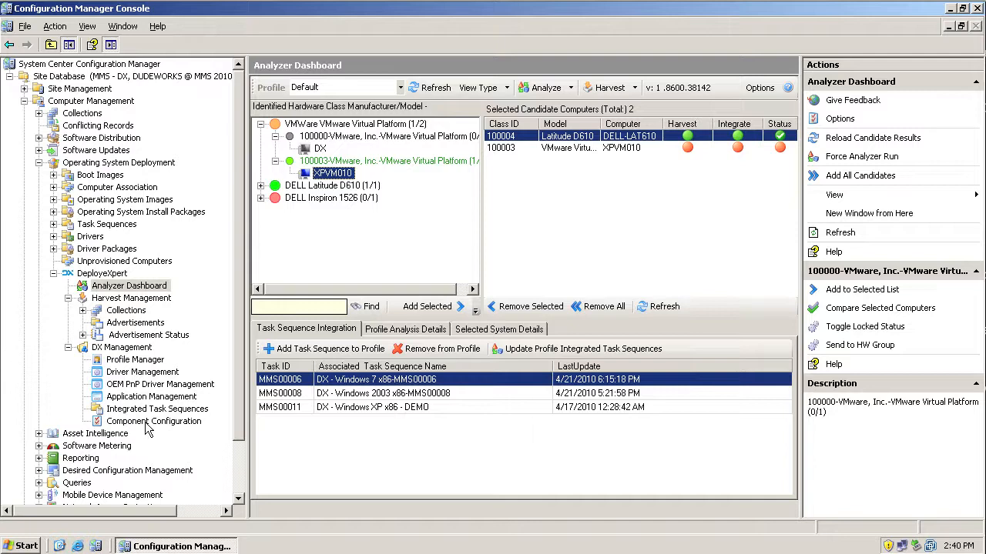
# - View the Integrated Task Sequences list, then back on the Analyzer Dashboard collapse and re-expand VMware Virtual Platform
pyautogui.click(157, 409)
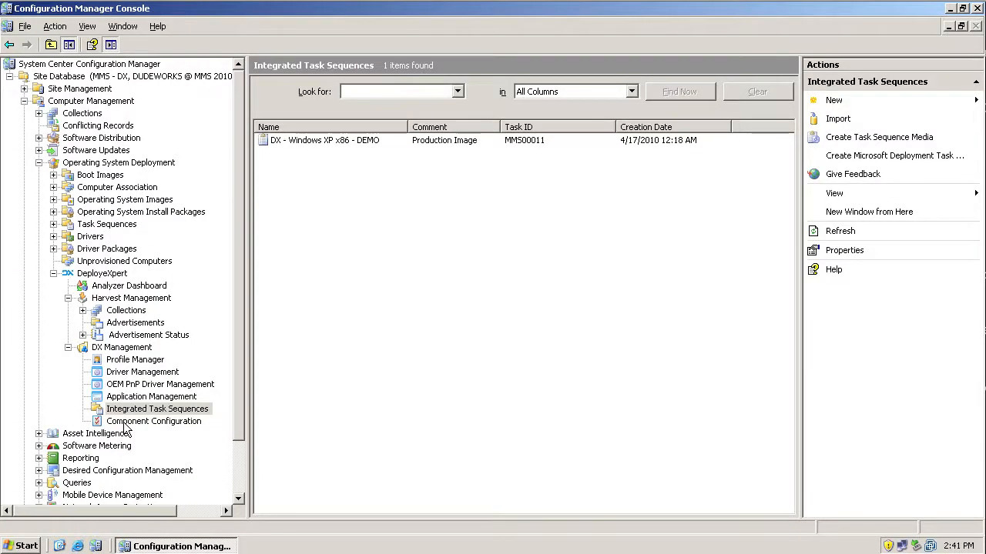
pyautogui.click(129, 286)
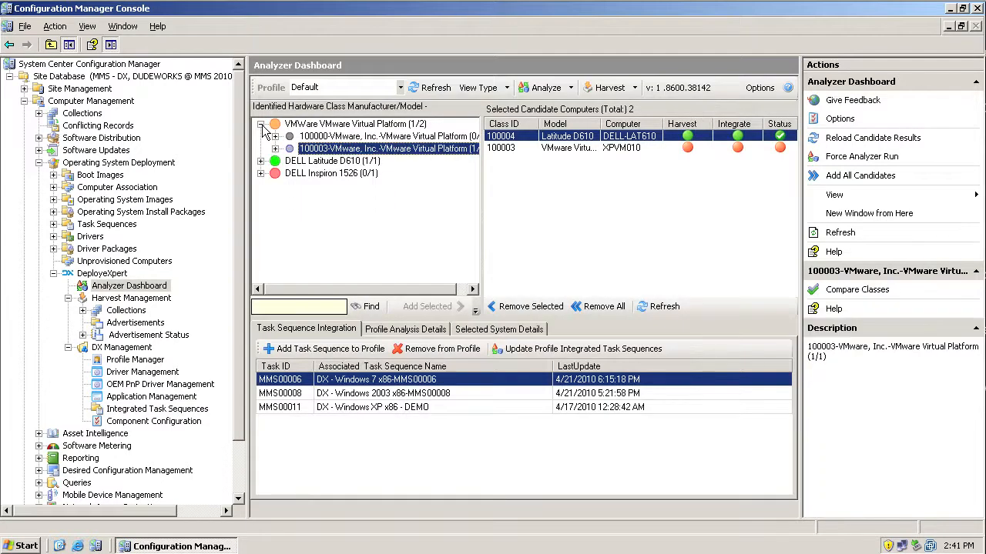
pyautogui.click(262, 124)
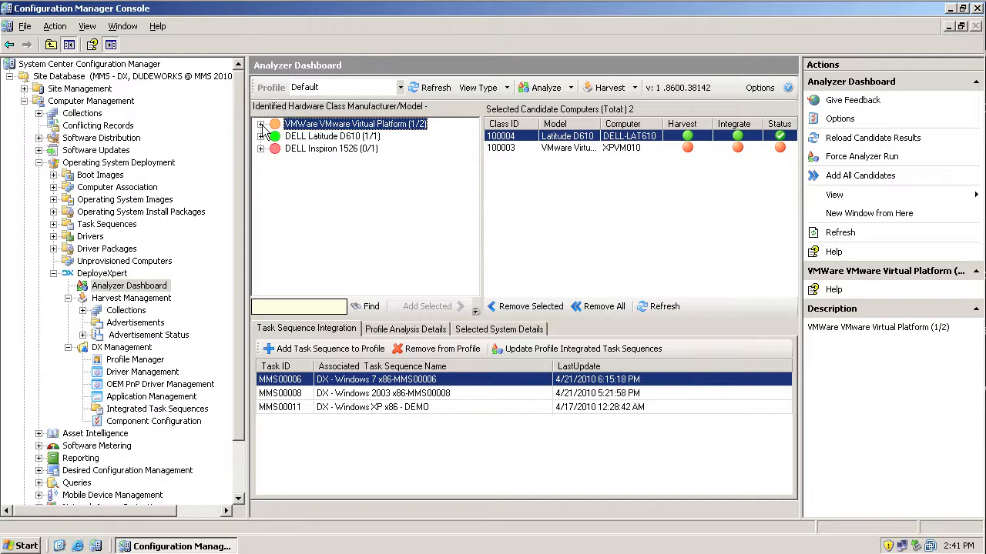
pyautogui.click(262, 124)
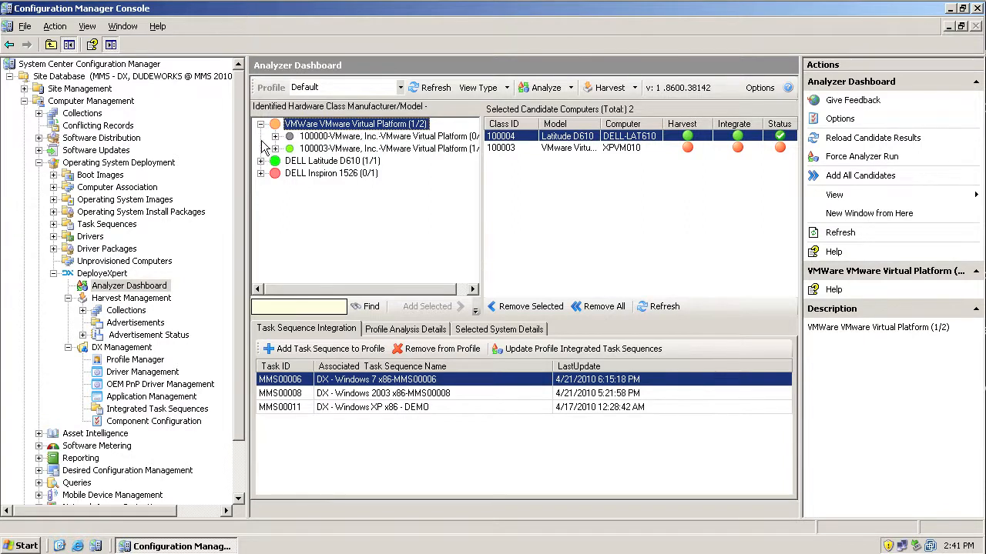